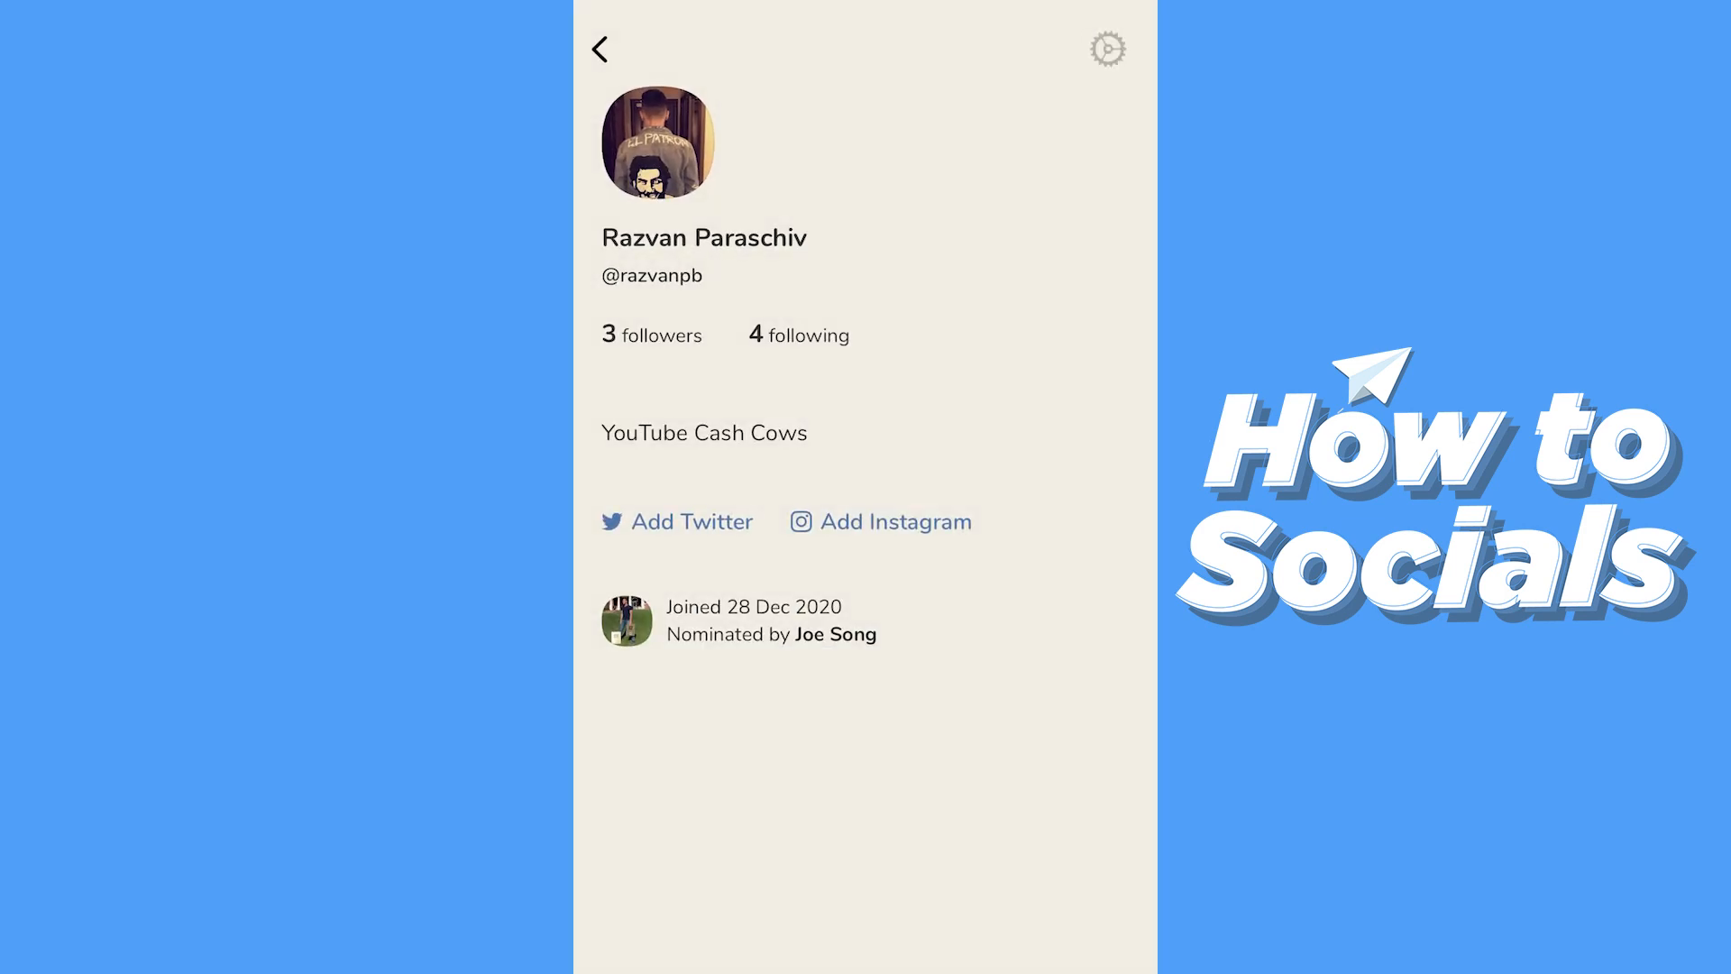
Tap 'Add Instagram' on the Clubhouse profile to start the Instagram linking flow
click(1106, 49)
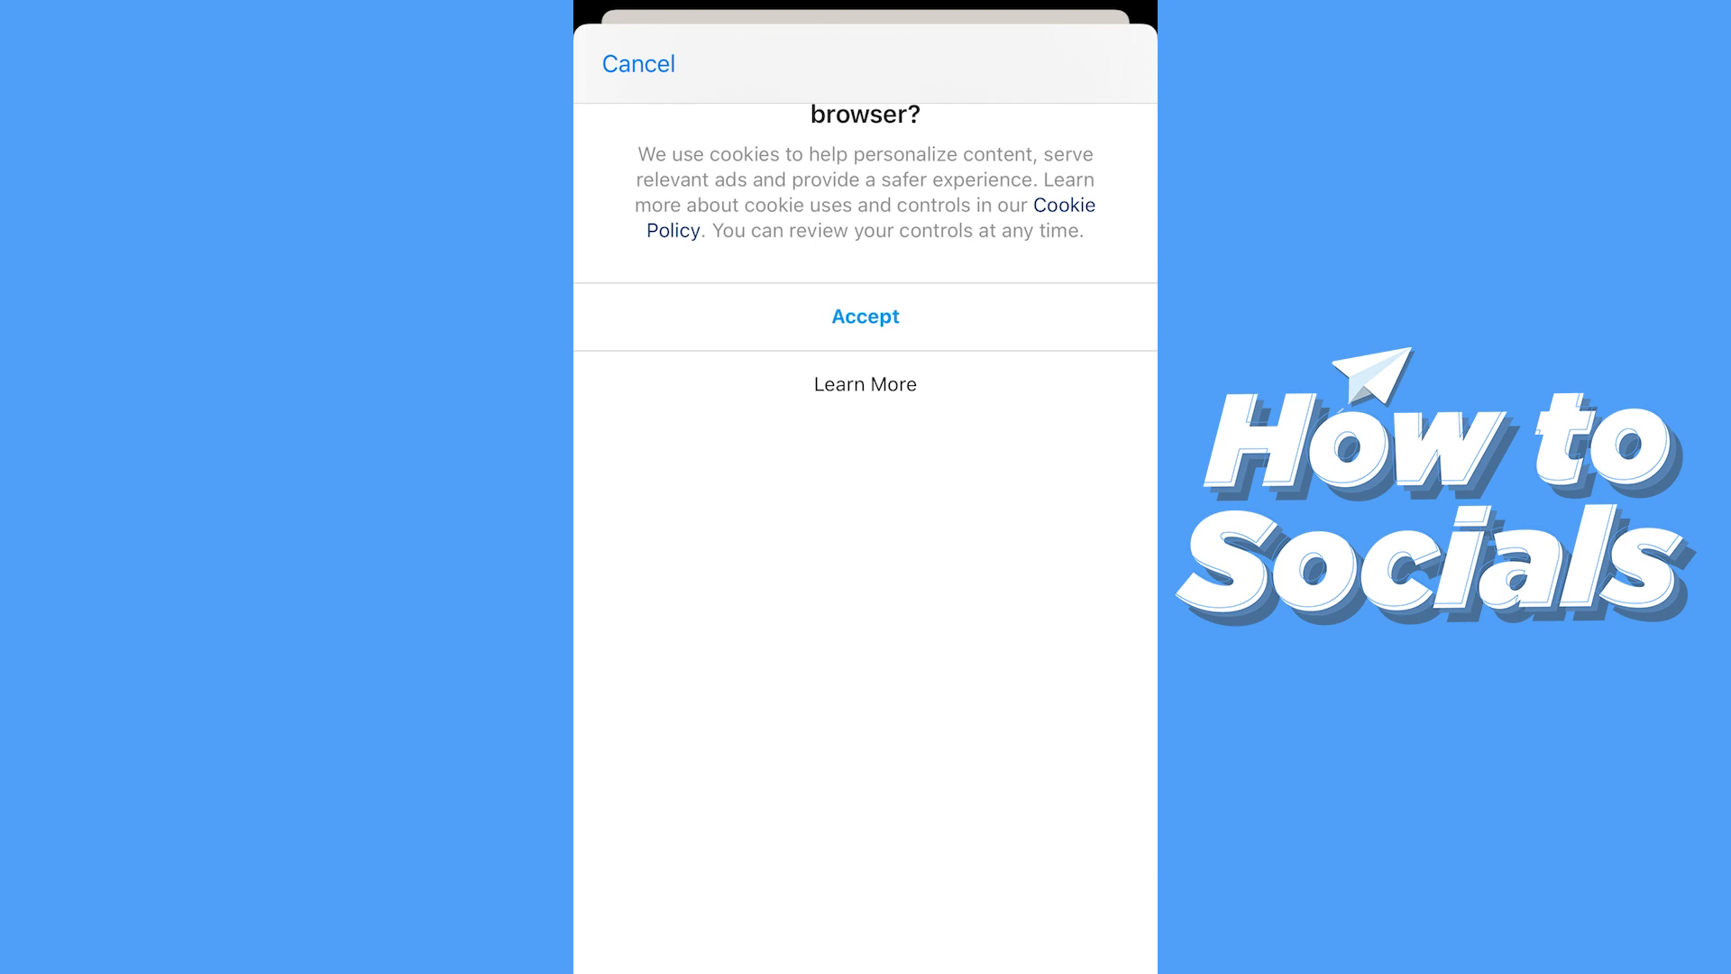
Accept Instagram's cookie policy and submit the password, which is rejected
click(865, 317)
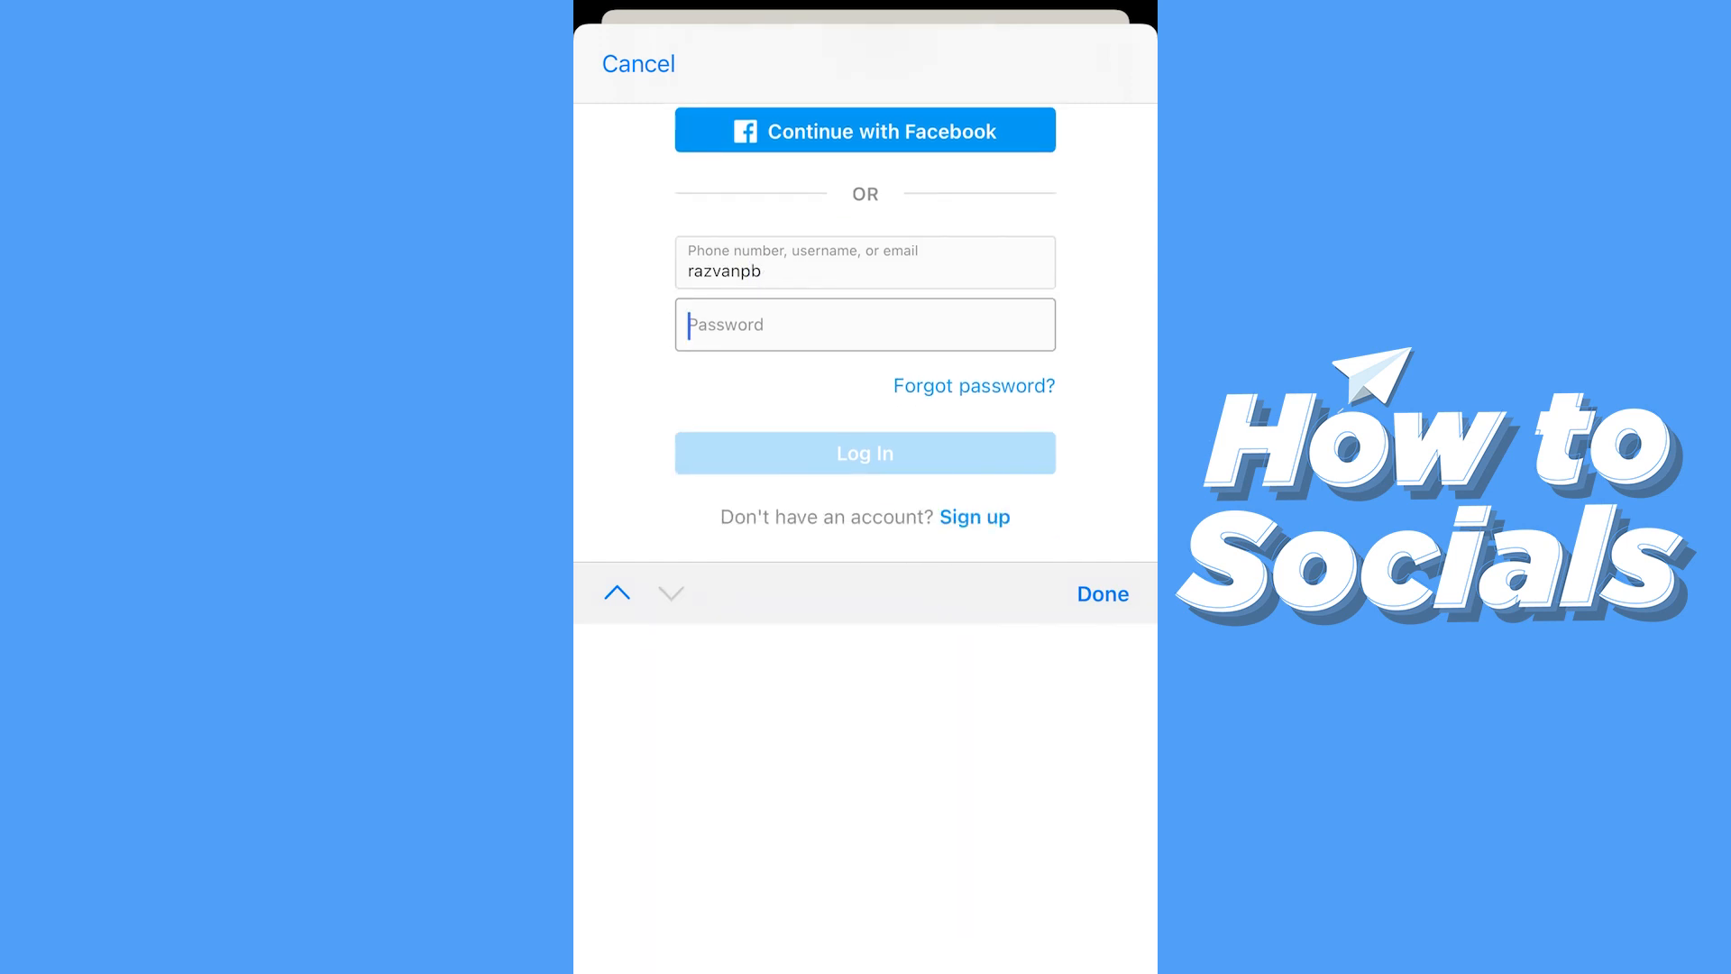
text(password)
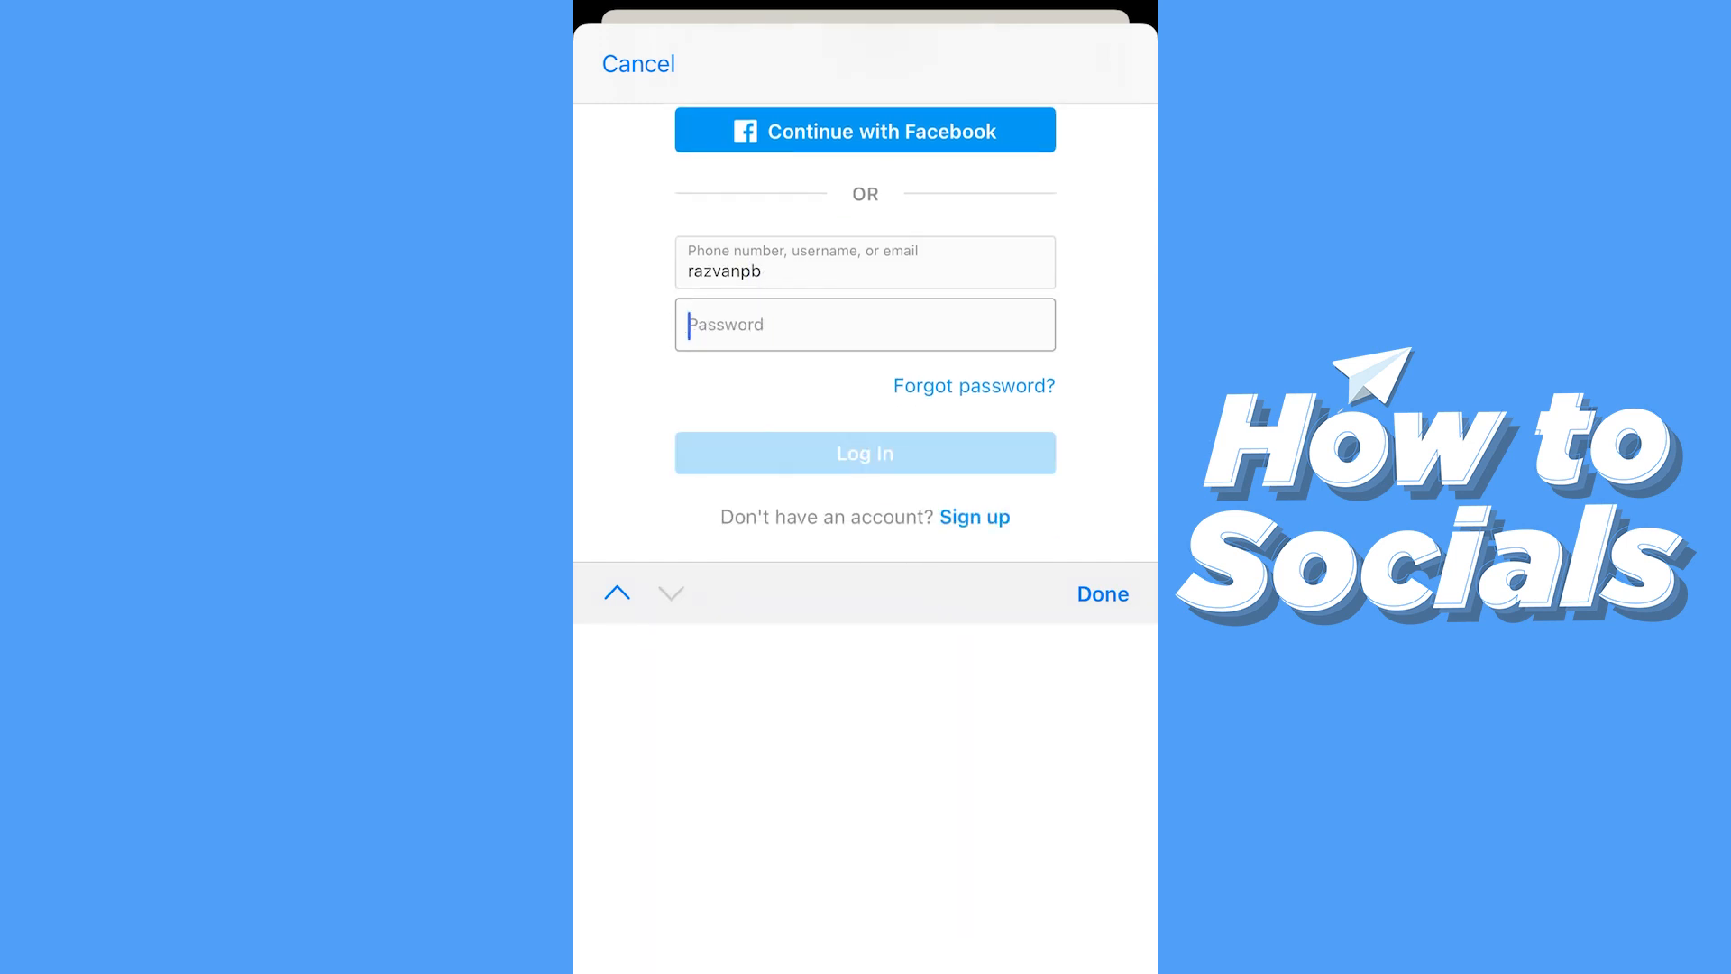
text(password)
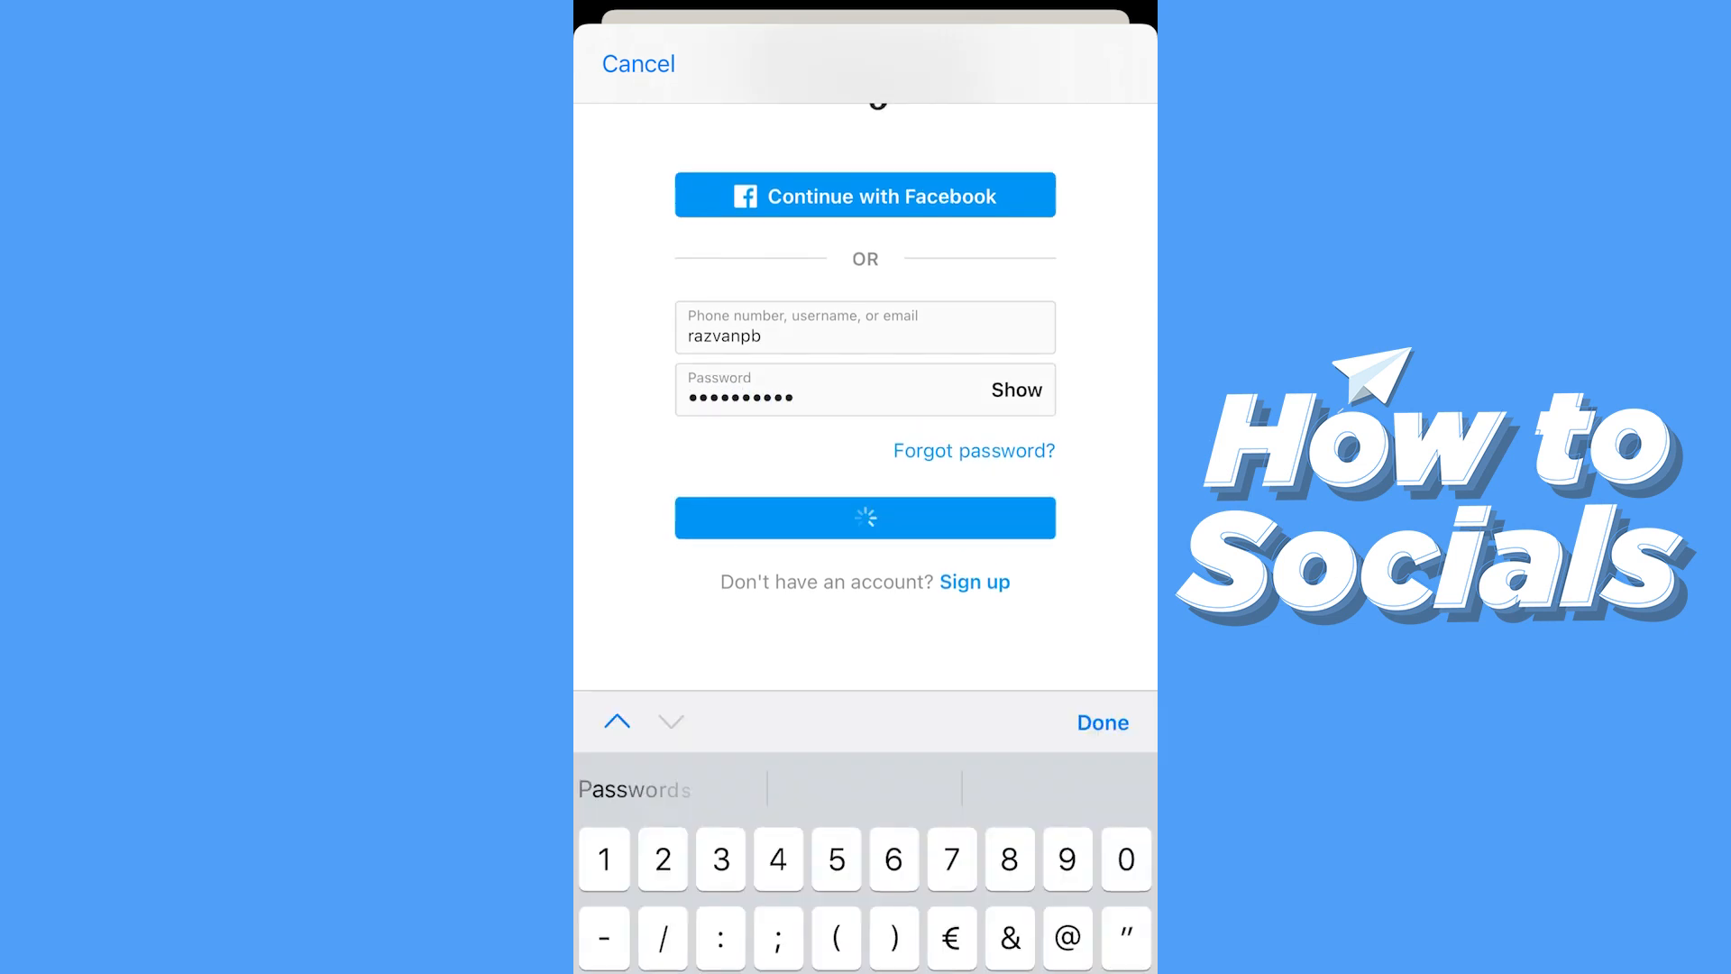
click(865, 516)
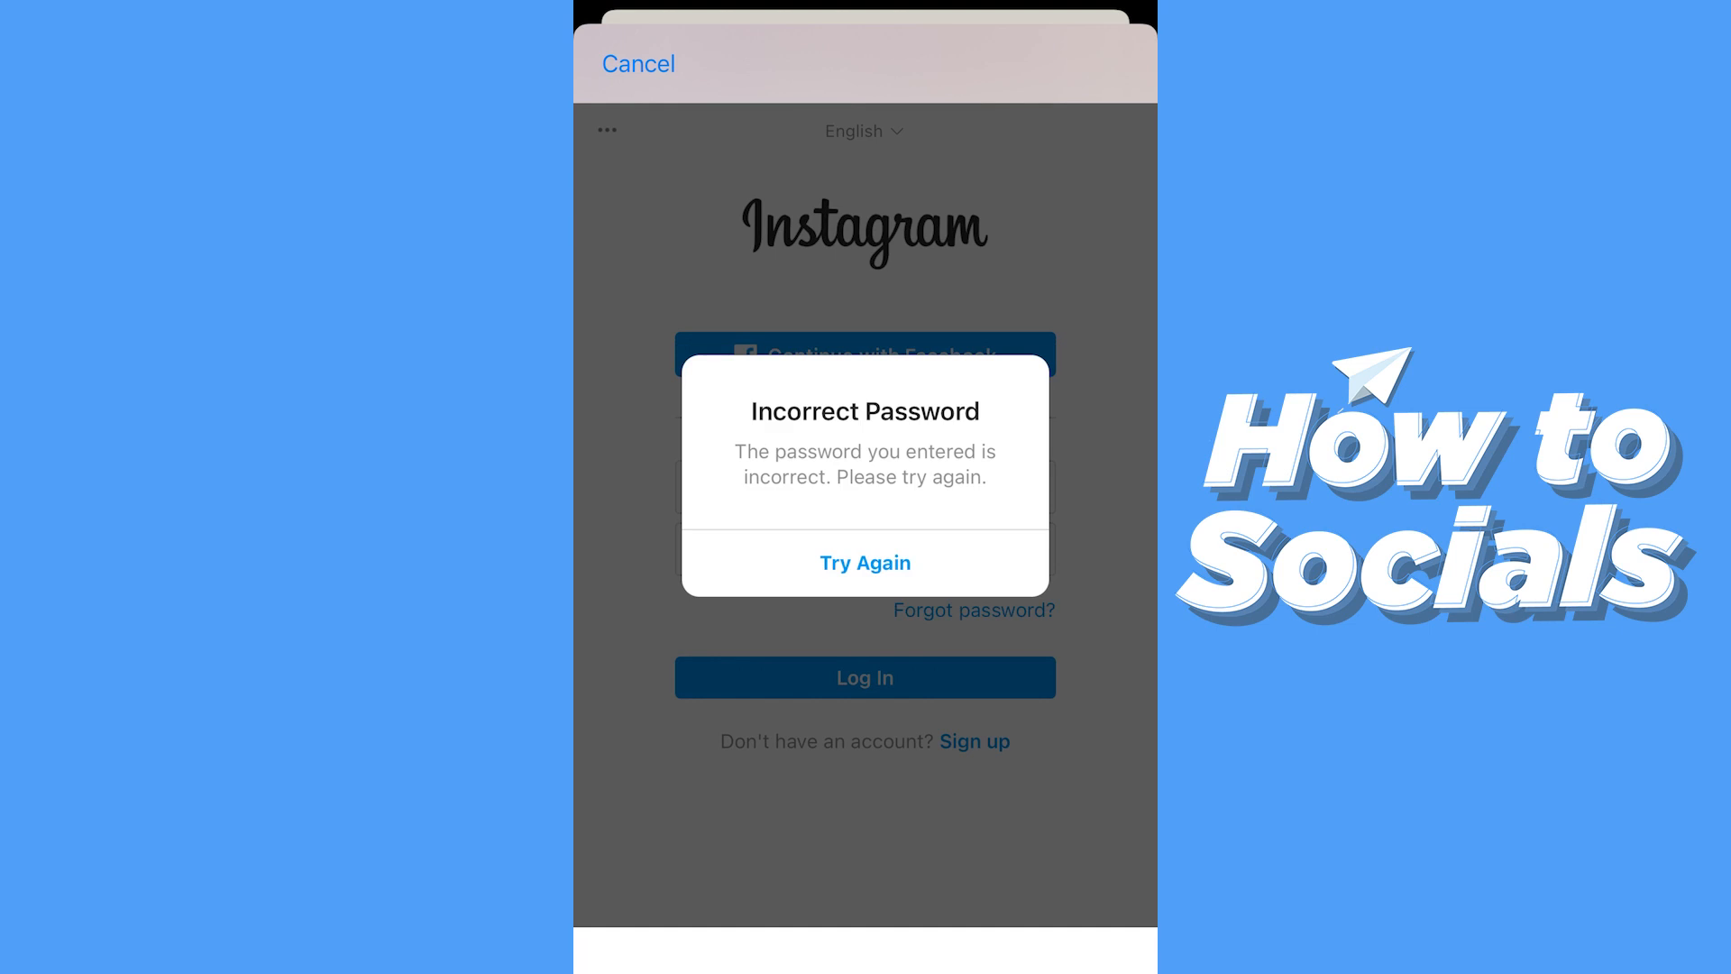
Retry after the incorrect password alert, log in, and decline saving login info
click(865, 562)
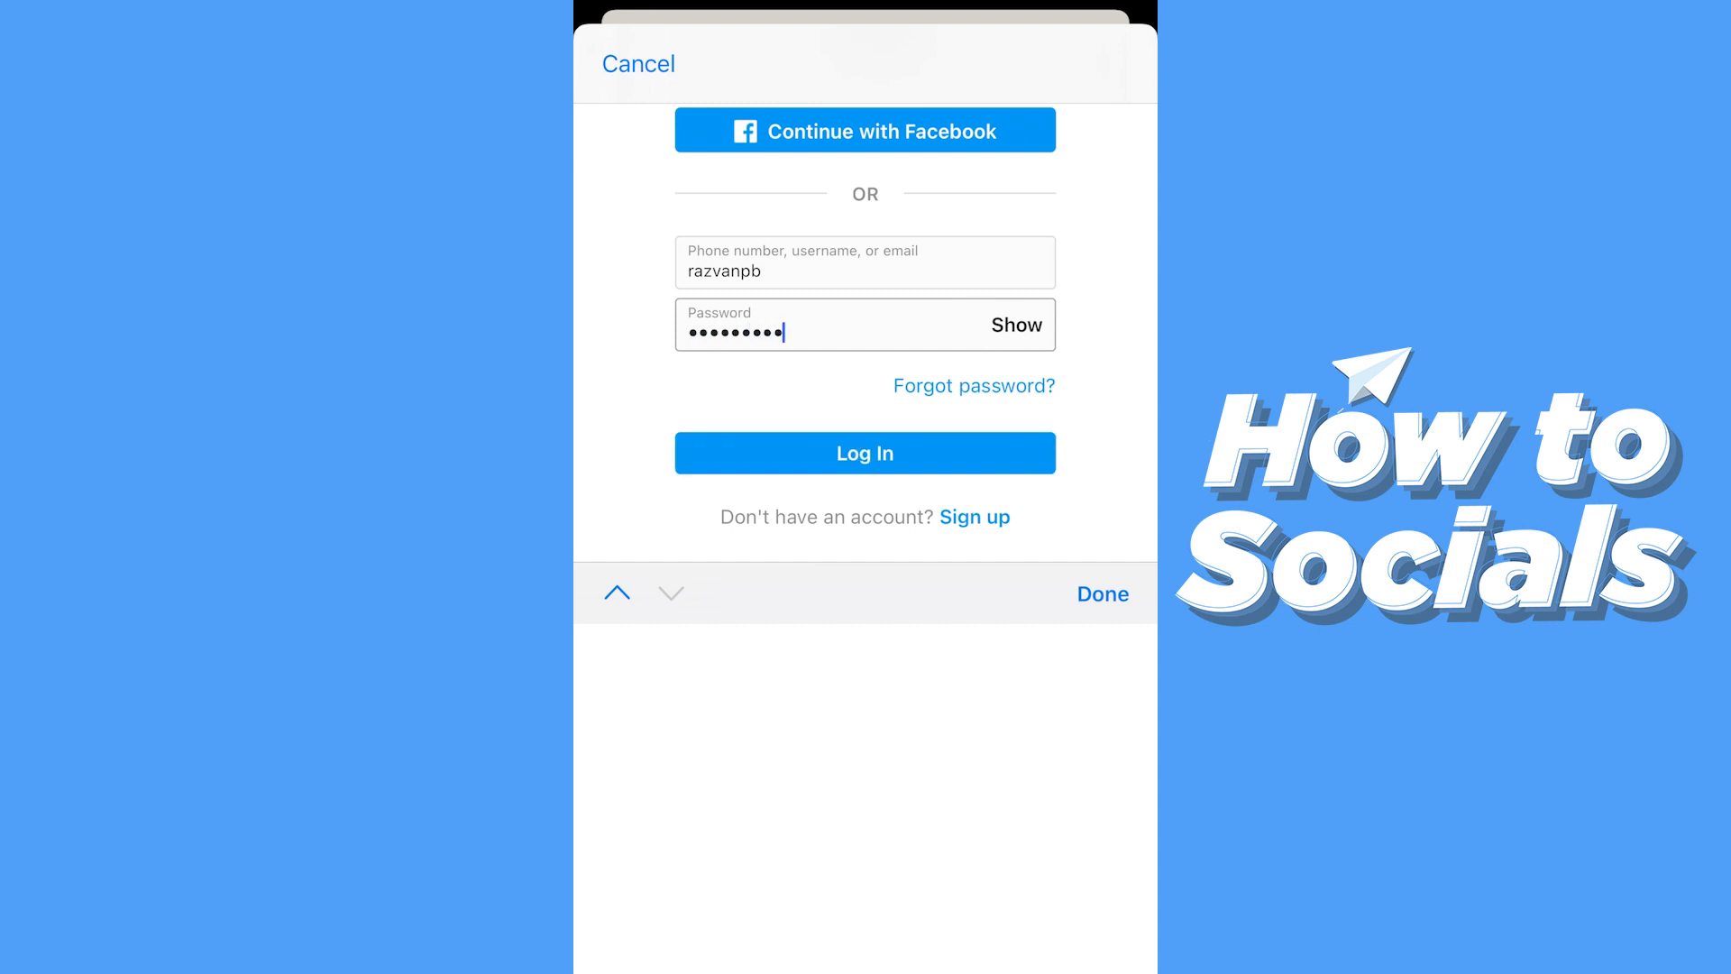
click(865, 453)
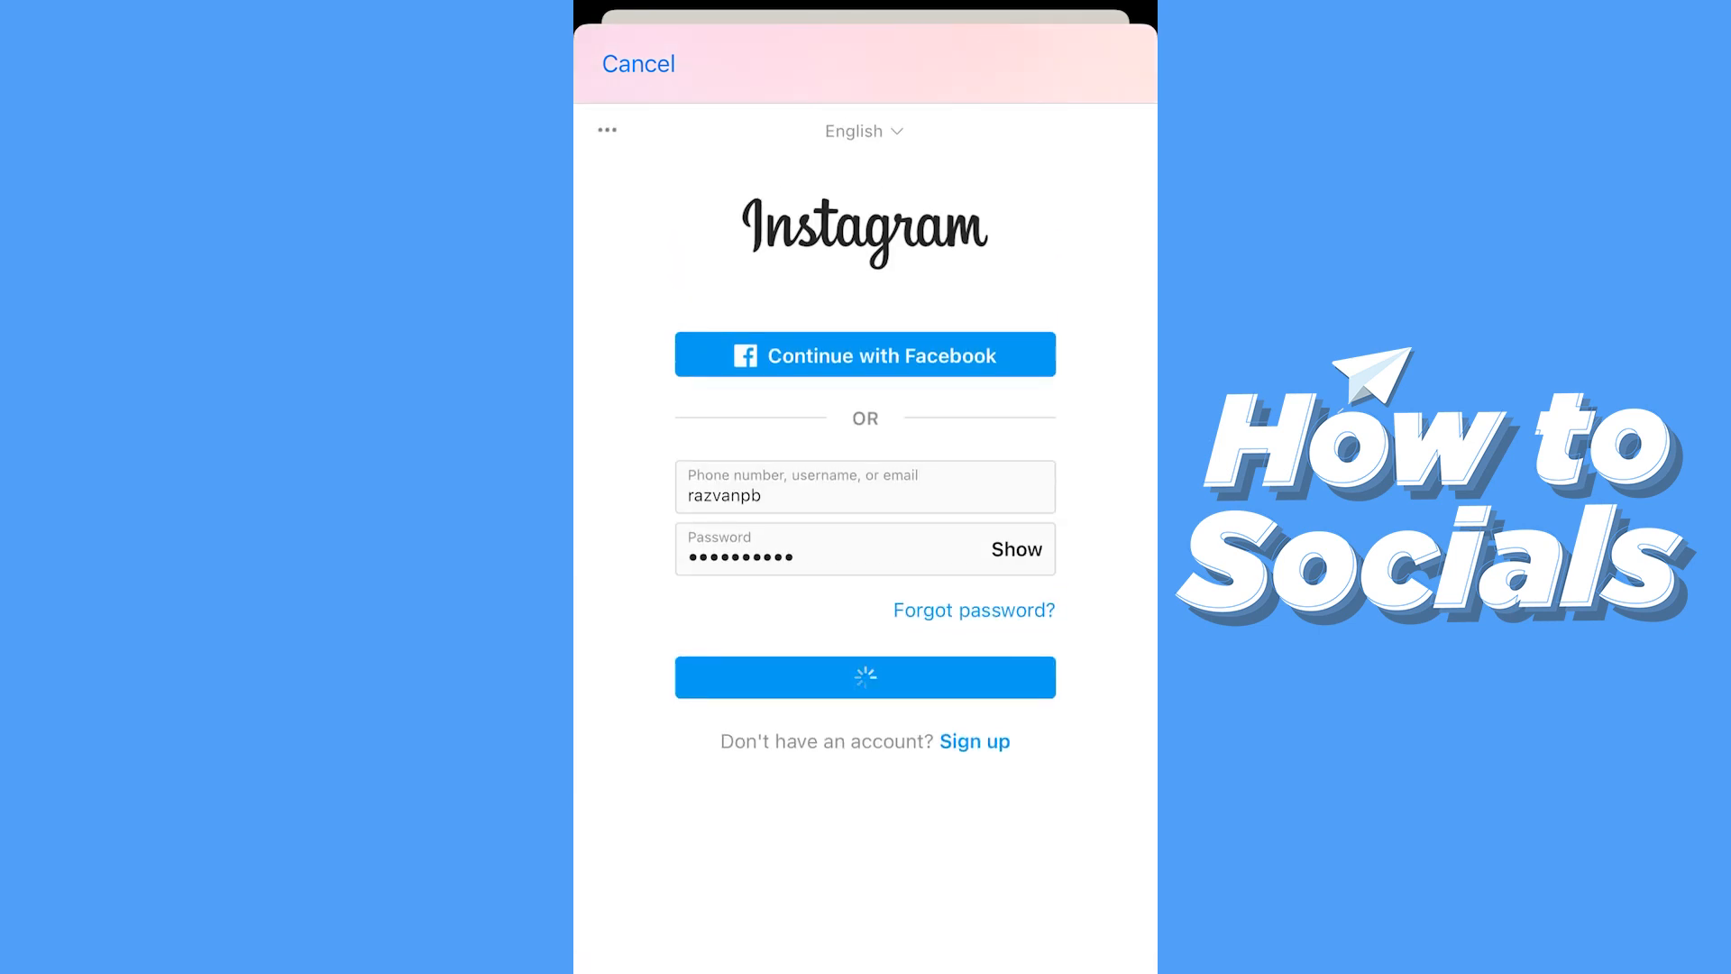
click(865, 677)
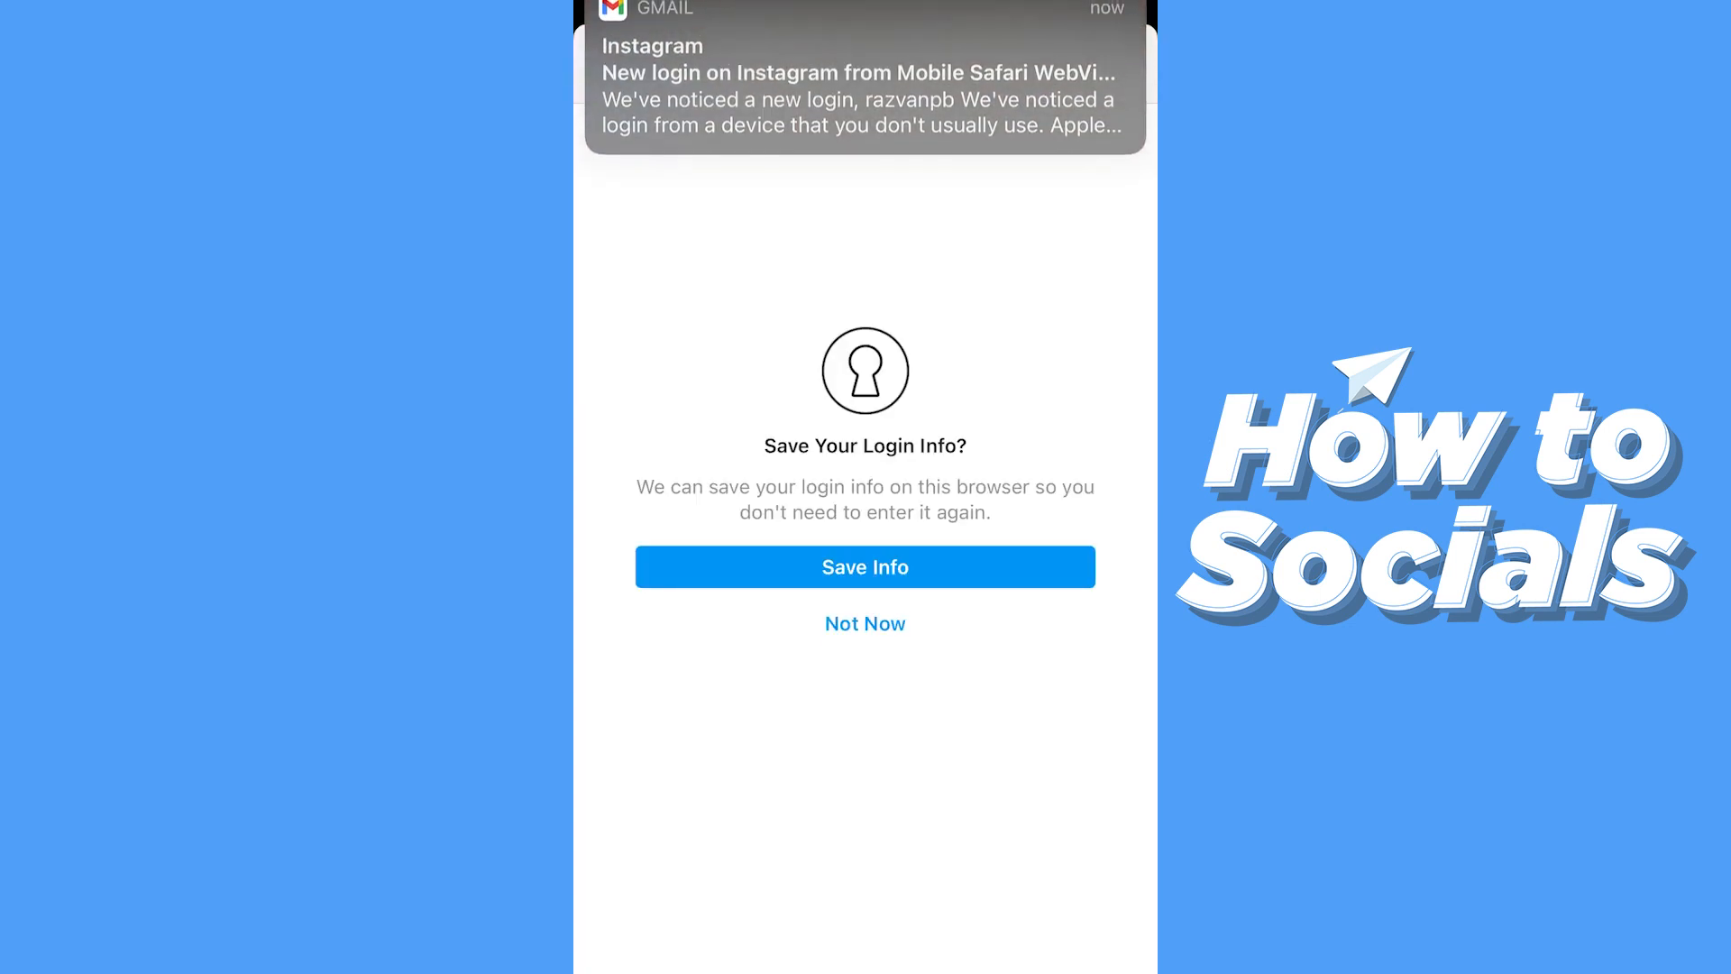
click(864, 623)
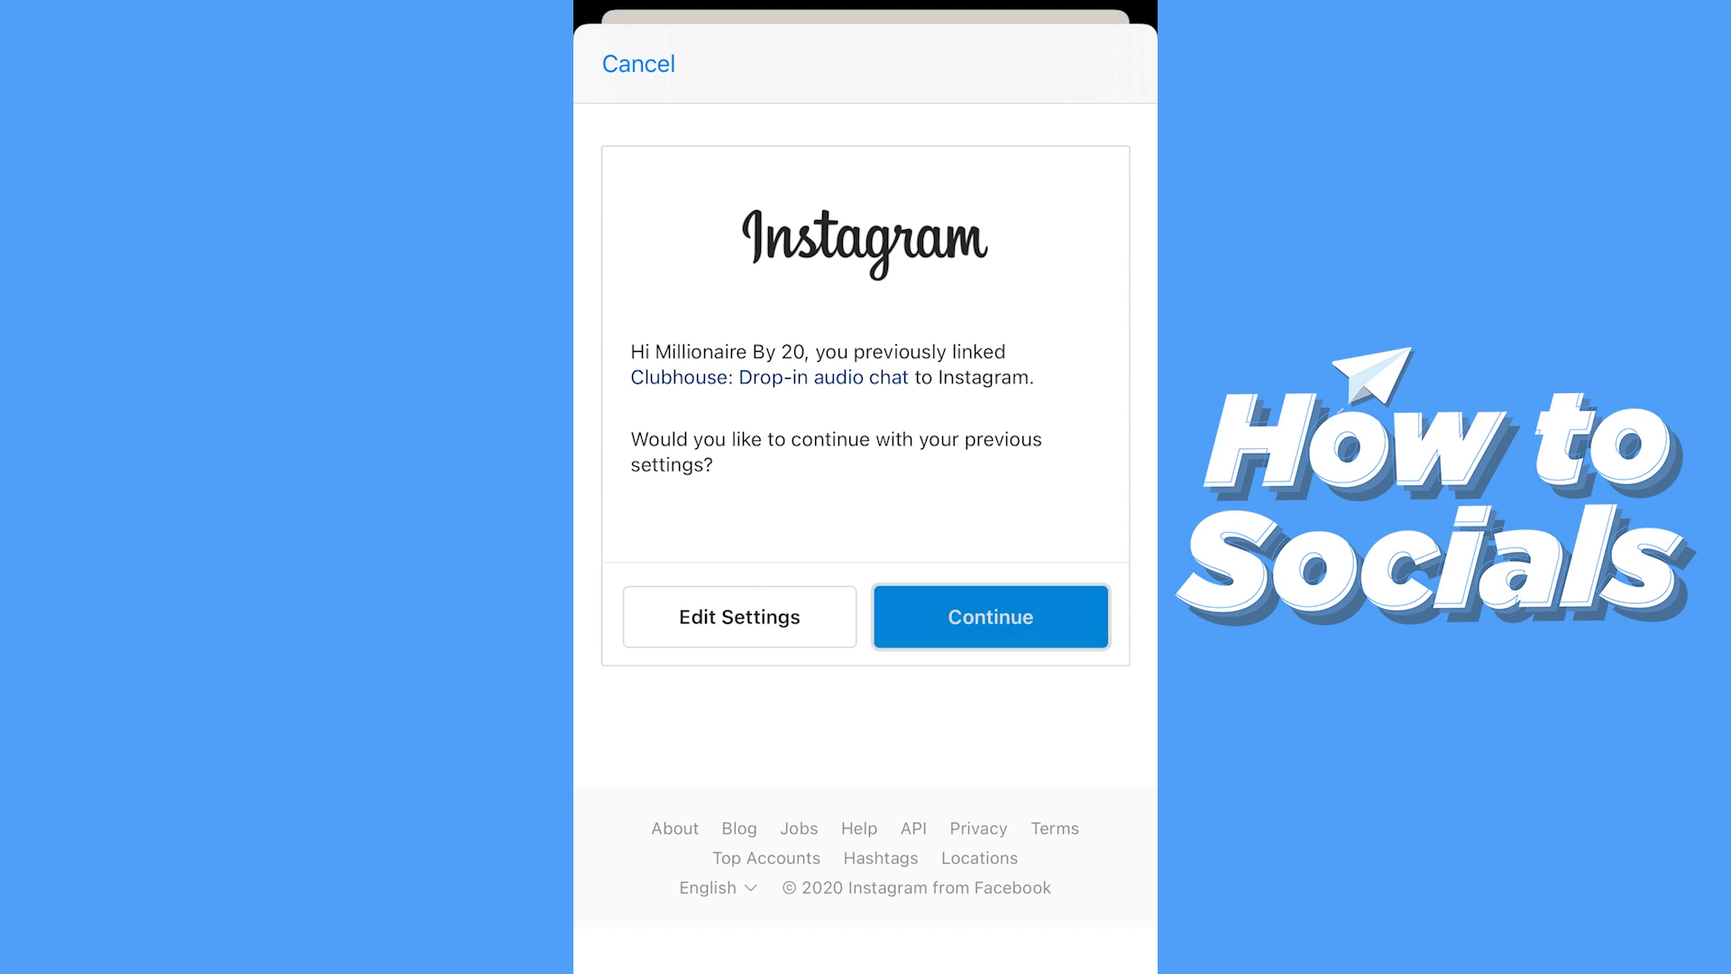
Approve the Clubhouse authorisation with the previous link settings
click(989, 616)
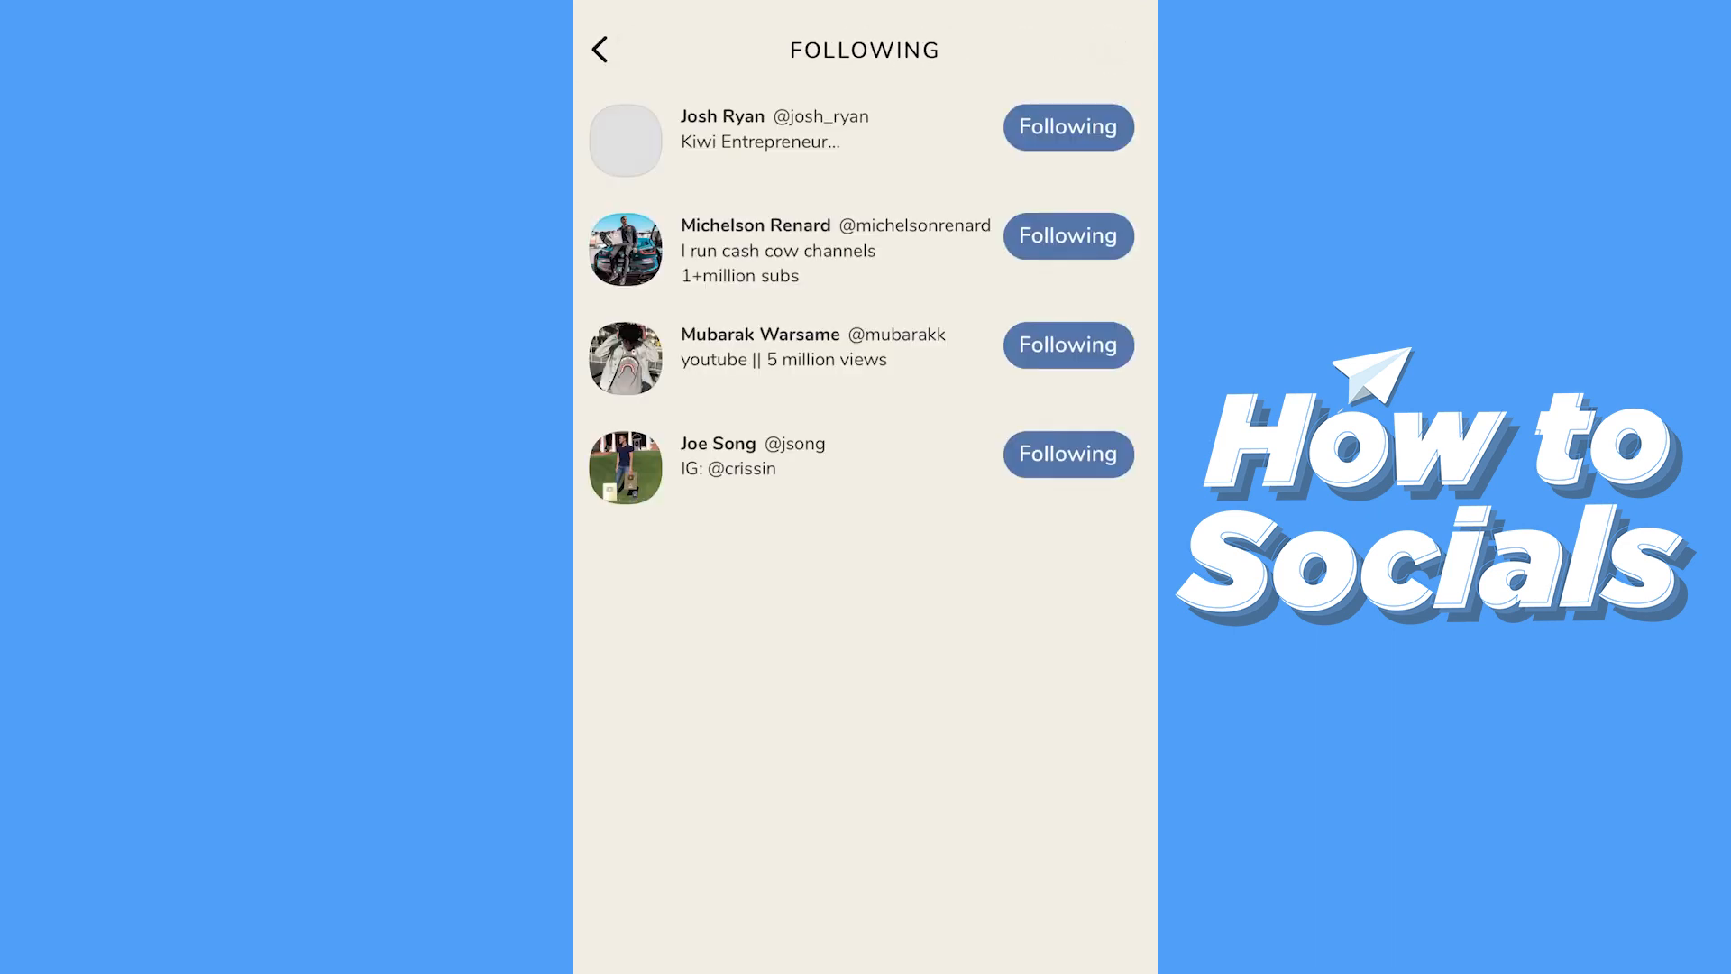
Open the cash cow channel creator's profile and view michelsonrenard's Instagram page
click(755, 249)
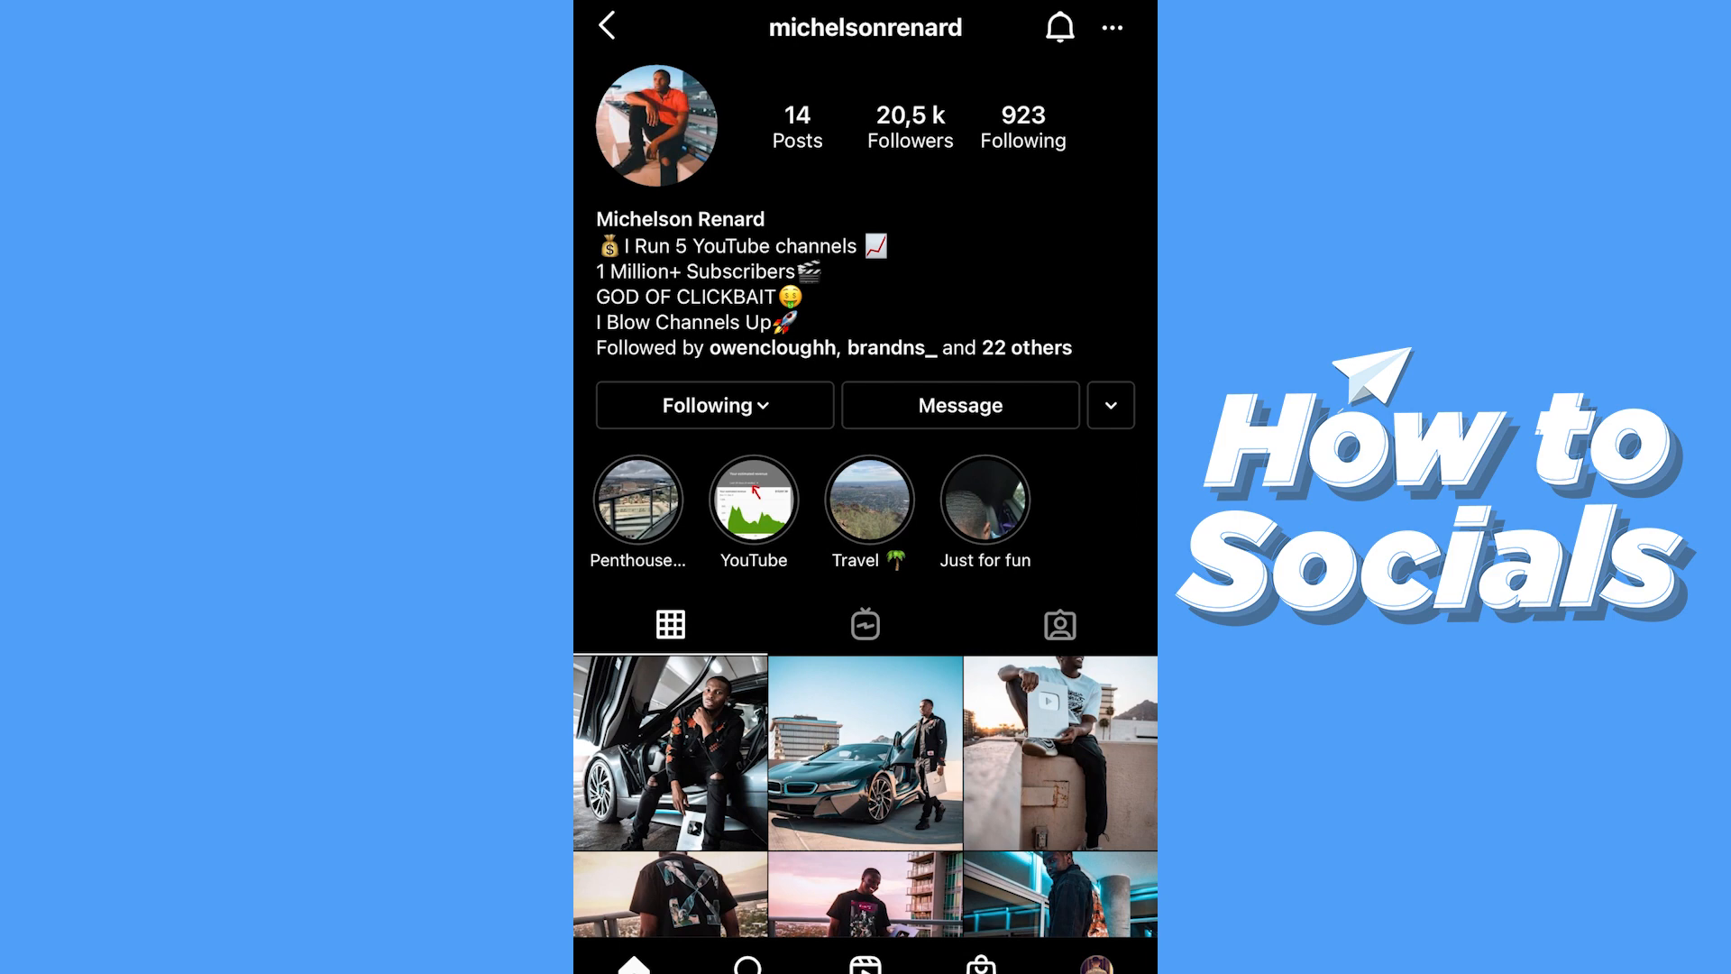
scroll(down, 3)
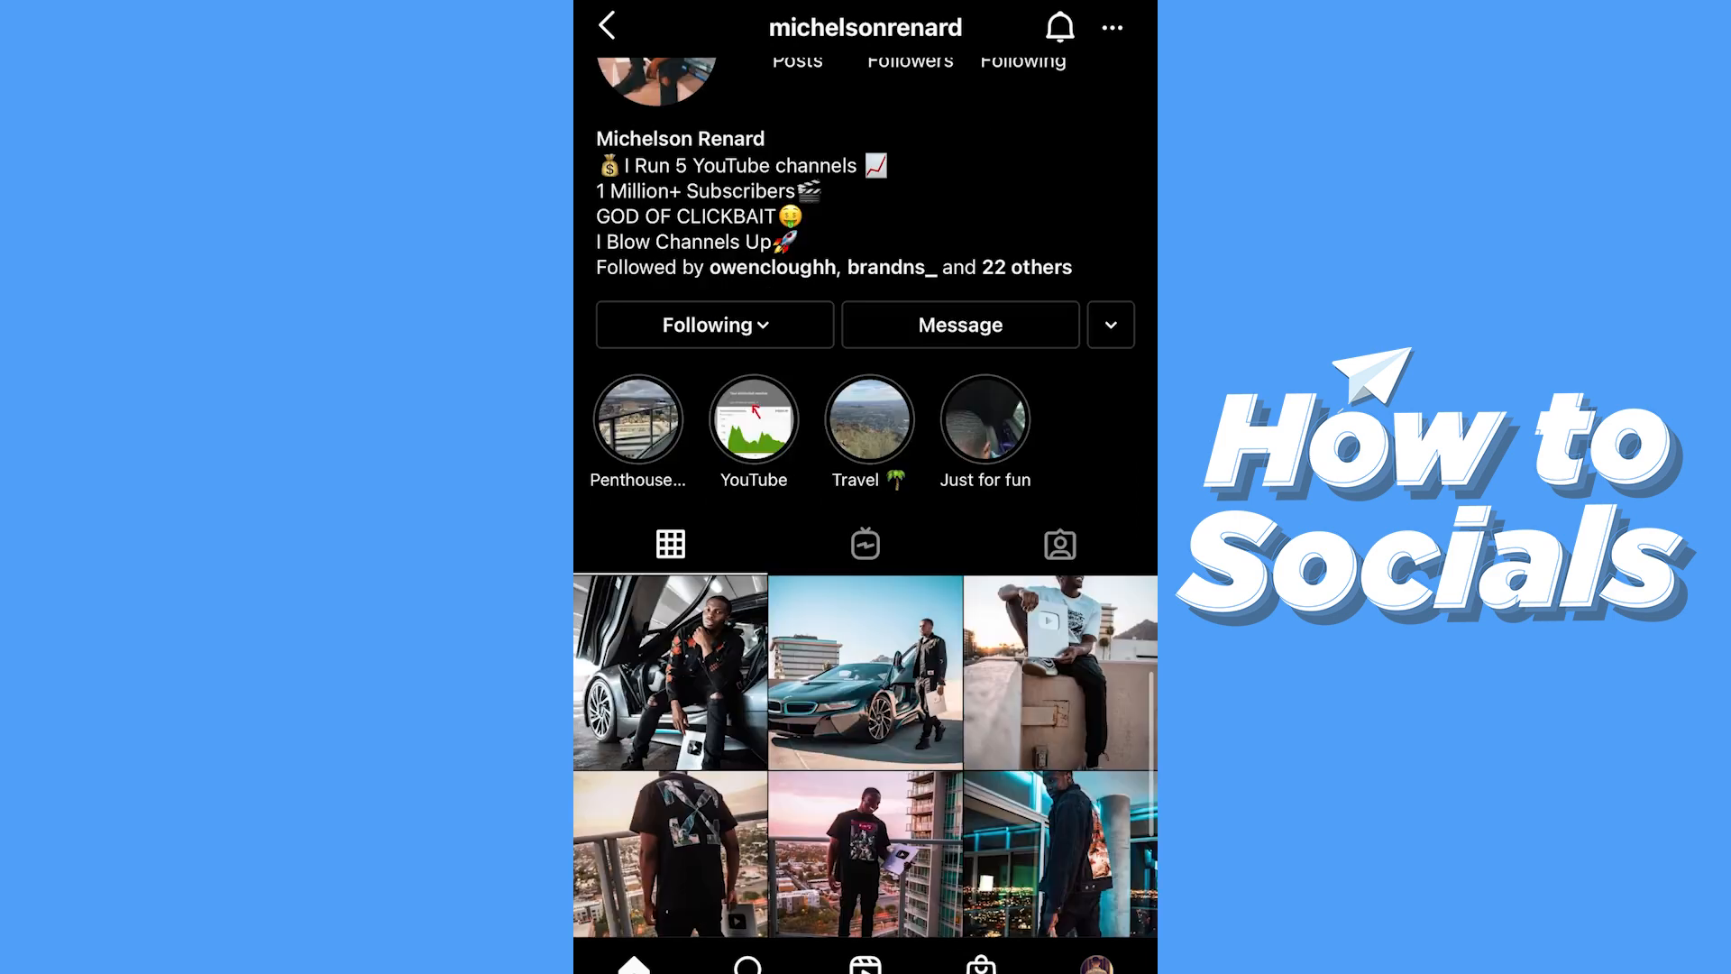